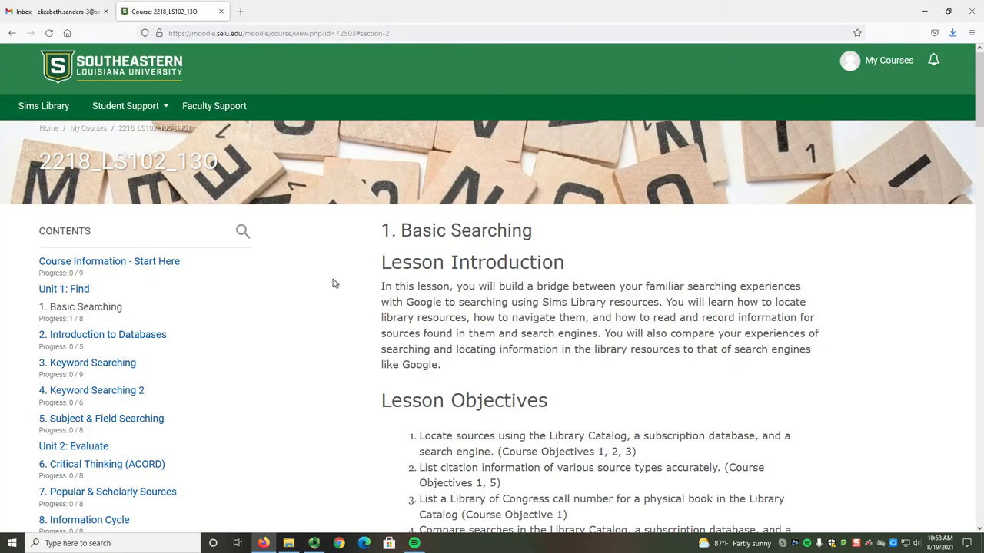
Step: Scroll the course page down to the Assignment 1: Submission entry showing 'Feedback available'
scroll("down", 3)
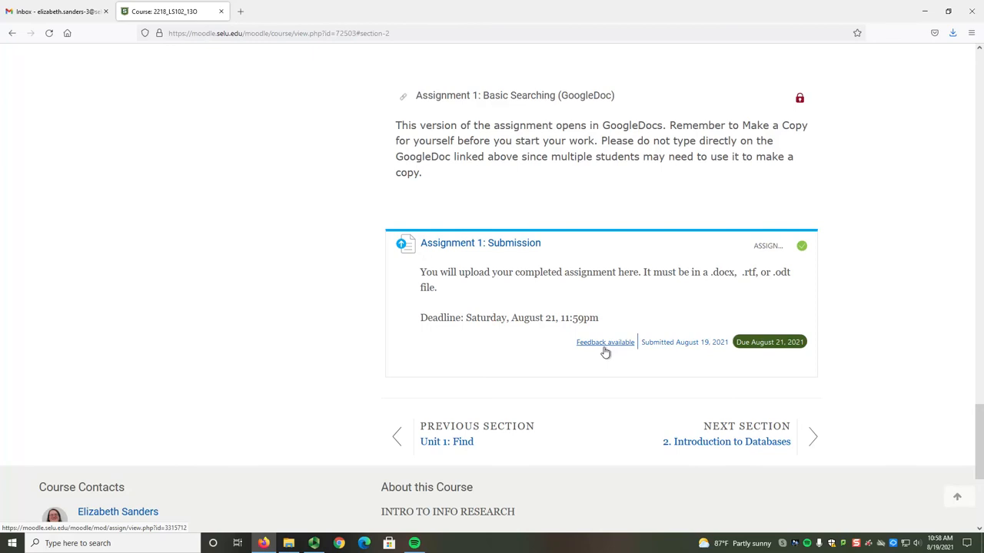
Step: View the assignment feedback and expand the full grader comments with the 4/5 grade
left_click(606, 342)
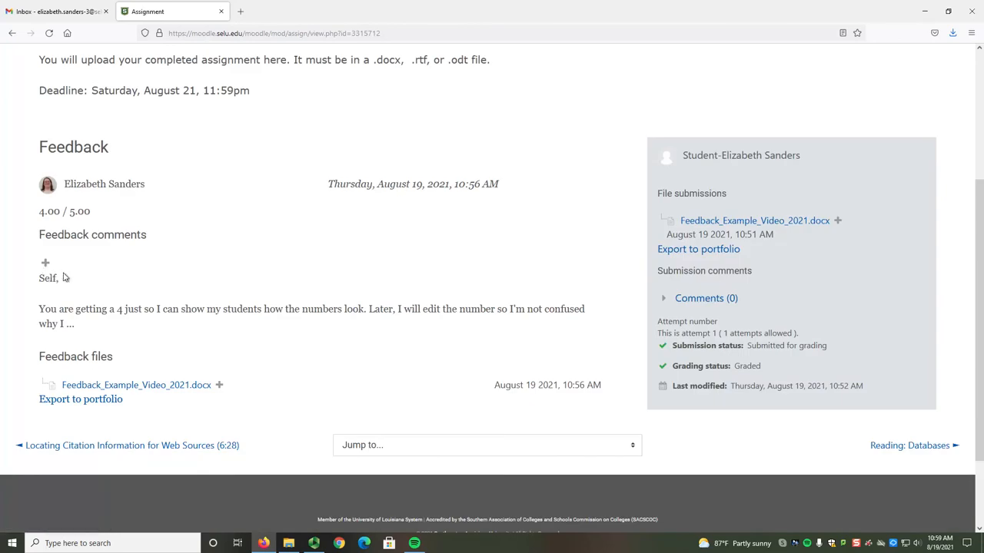
double_click(93, 233)
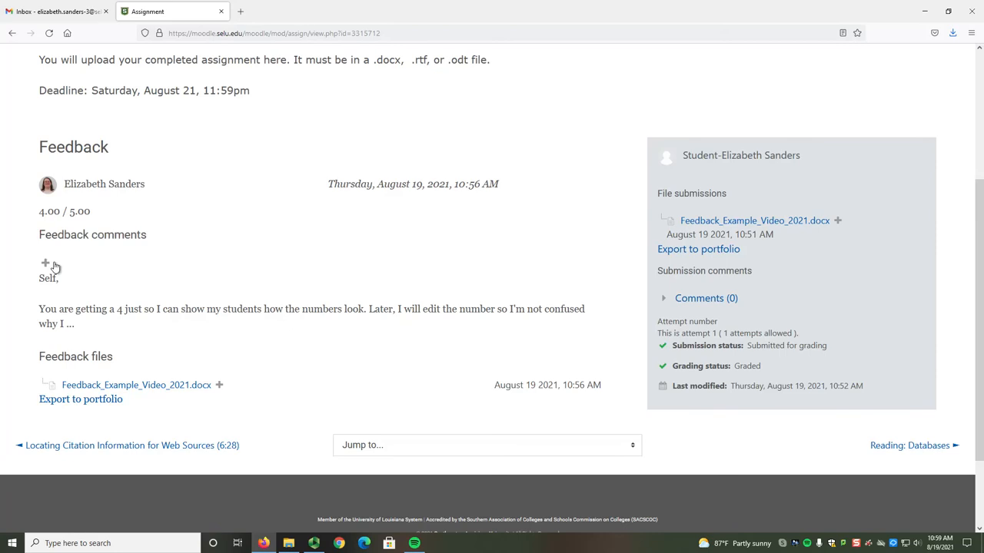
mouse_move(46, 263)
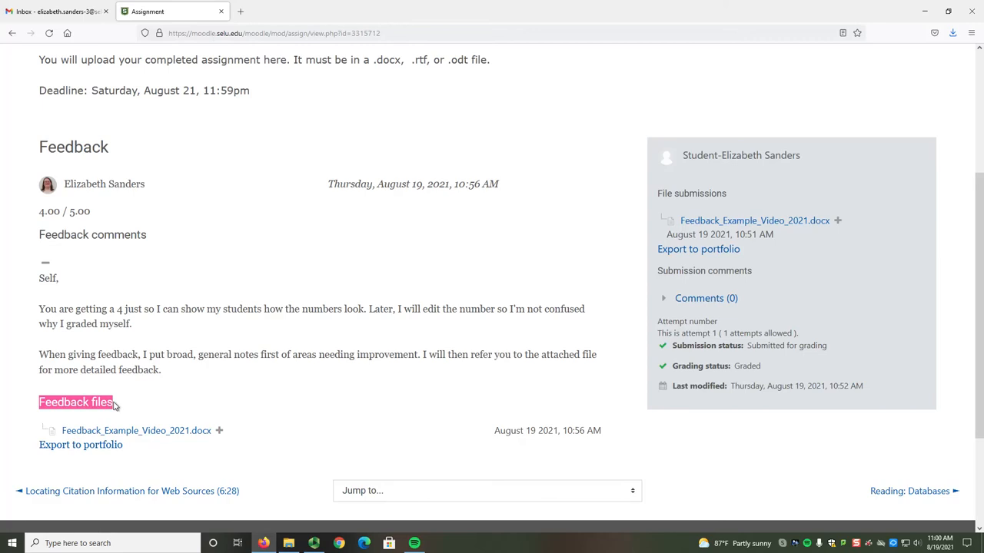
mouse_move(113, 412)
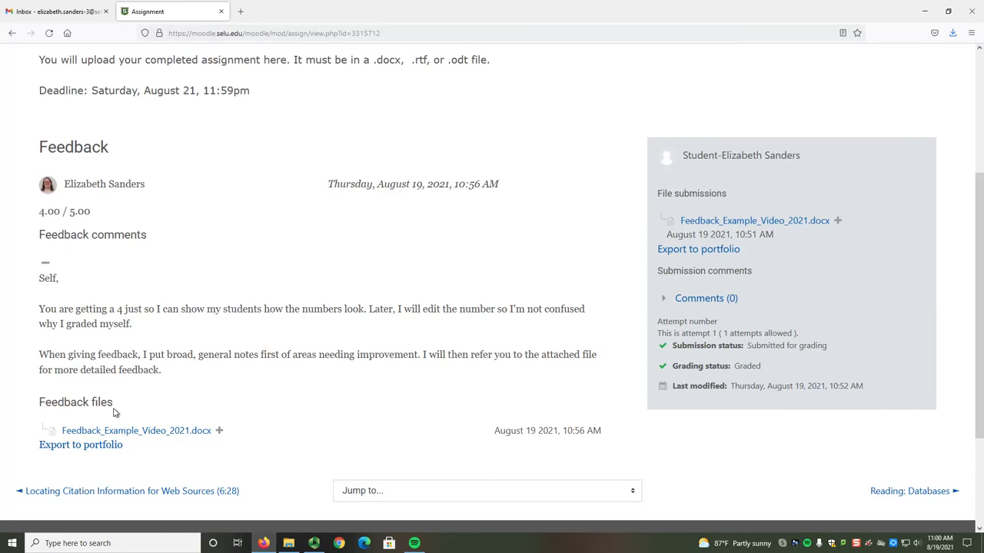
mouse_move(246, 397)
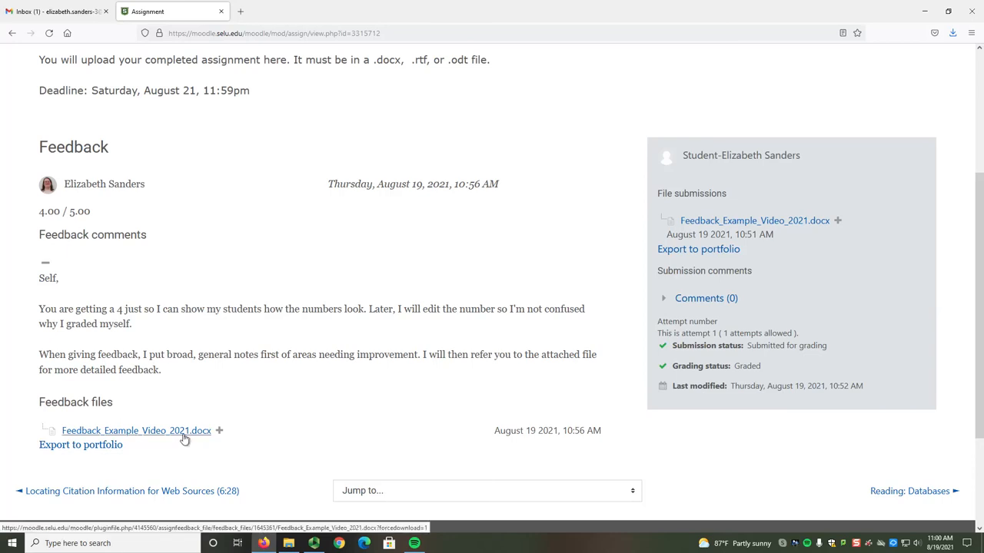
Step: Open the attached feedback .docx from Feedback files in Word
left_click(135, 431)
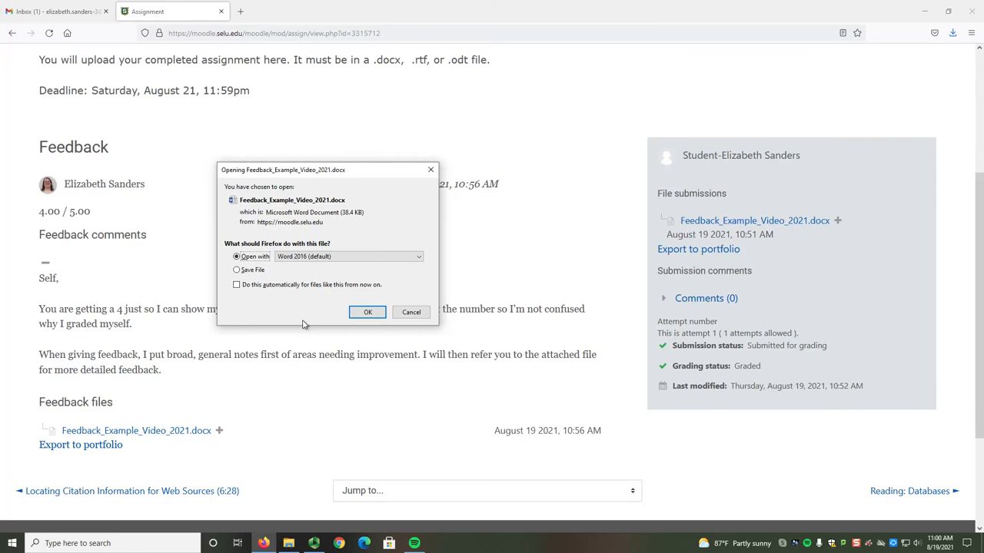
left_click(367, 312)
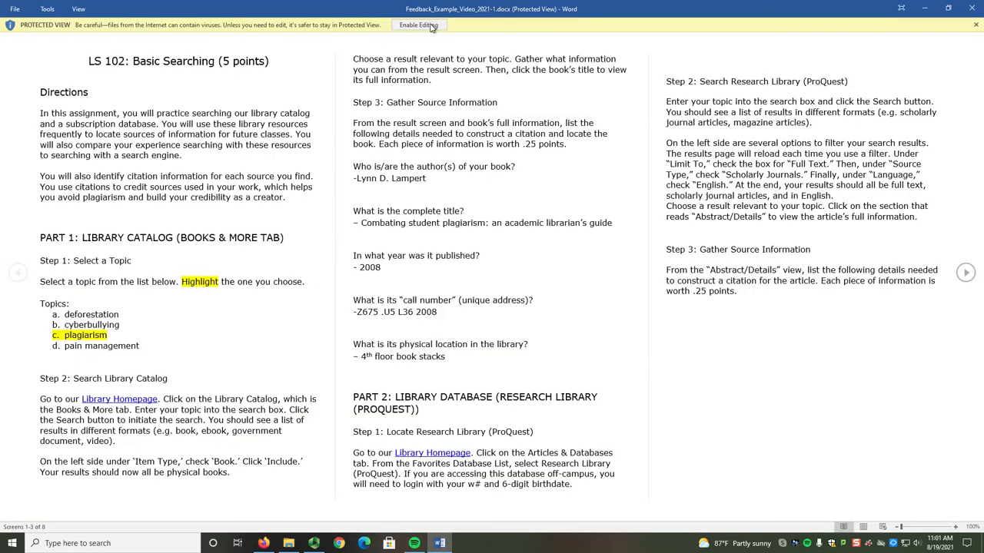
Step: Enable editing on the protected document and scroll to the -.25 wrong-author comment
left_click(418, 24)
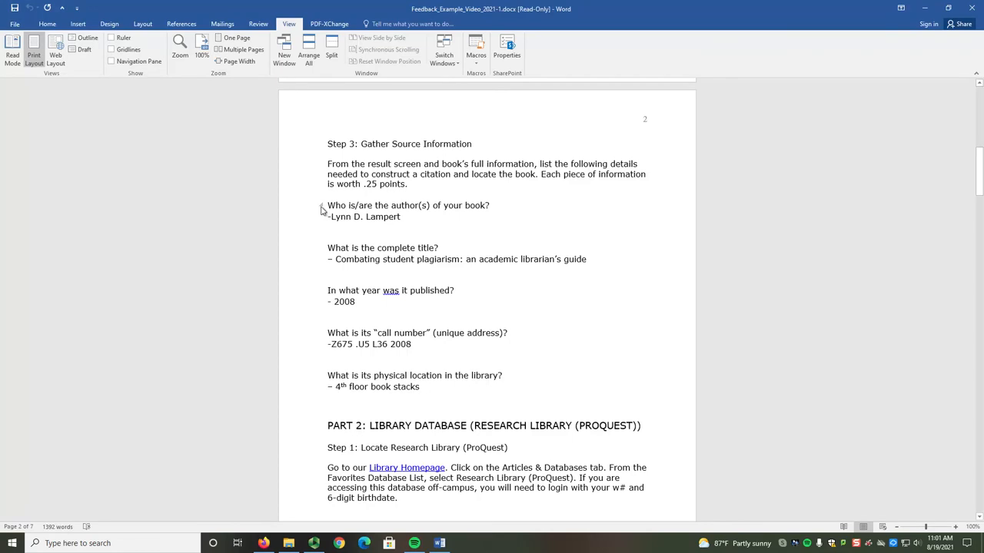
mouse_move(333, 257)
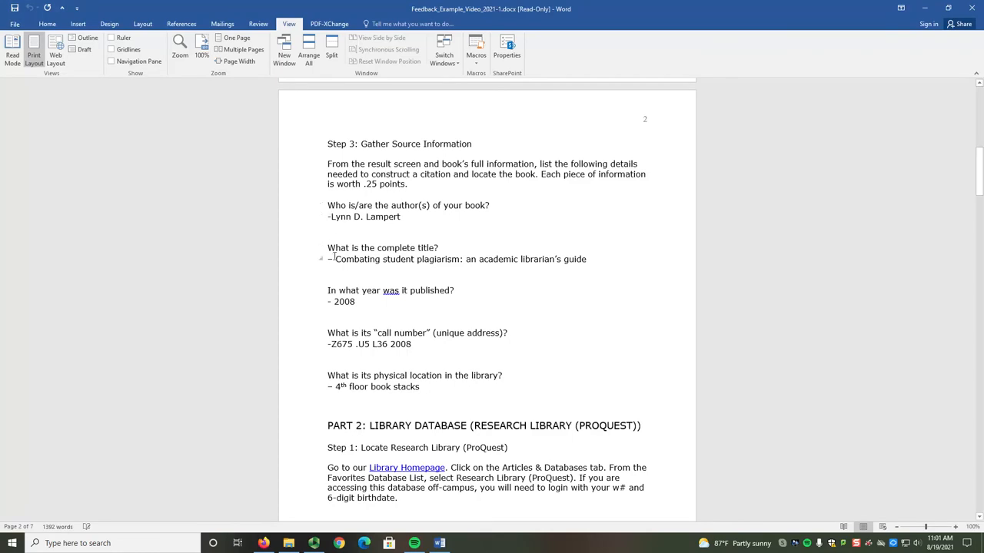
mouse_move(323, 381)
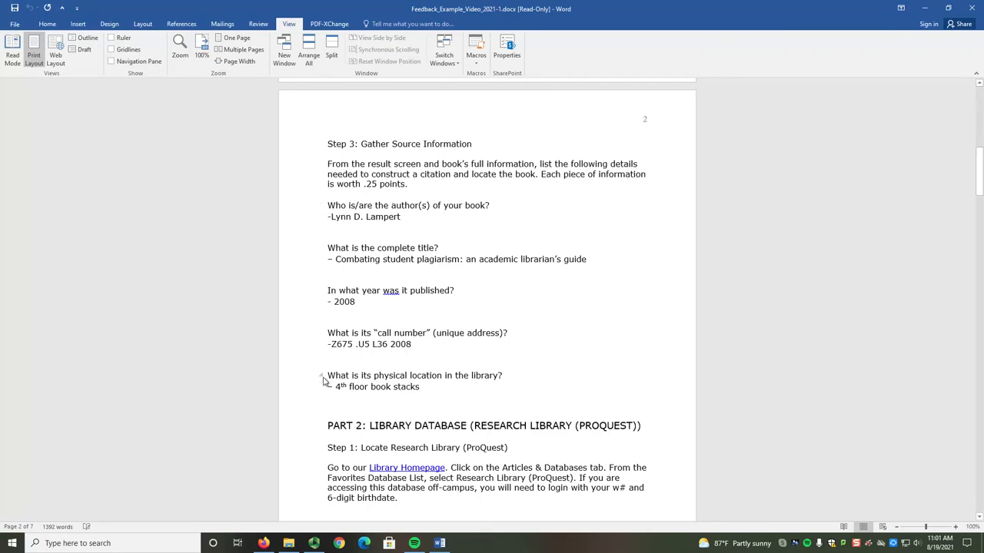
scroll("down", 3)
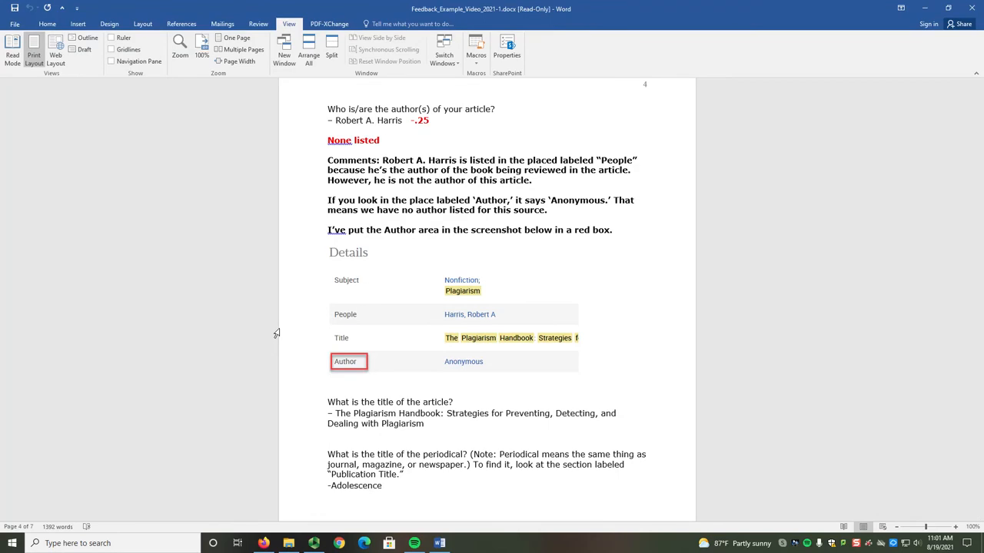
mouse_move(326, 159)
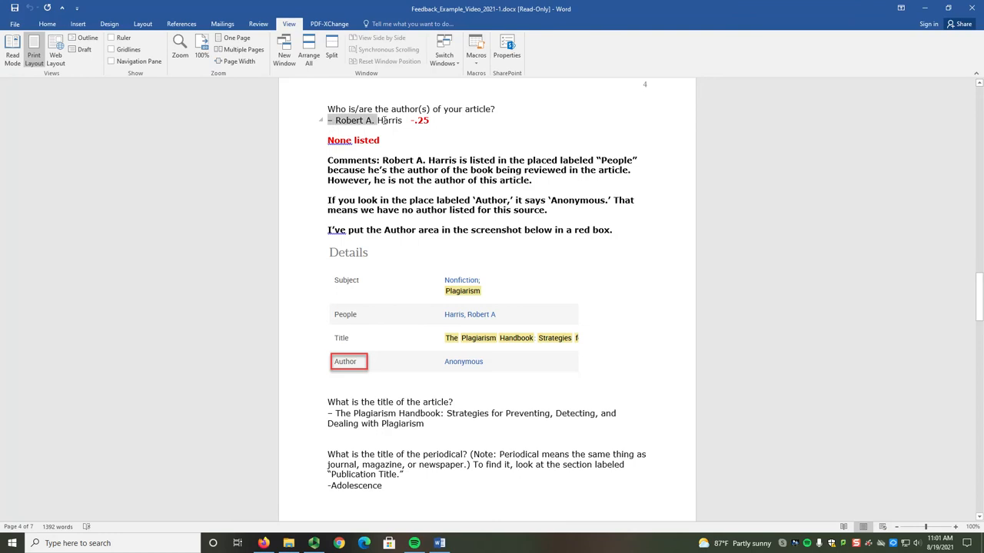
double_click(388, 120)
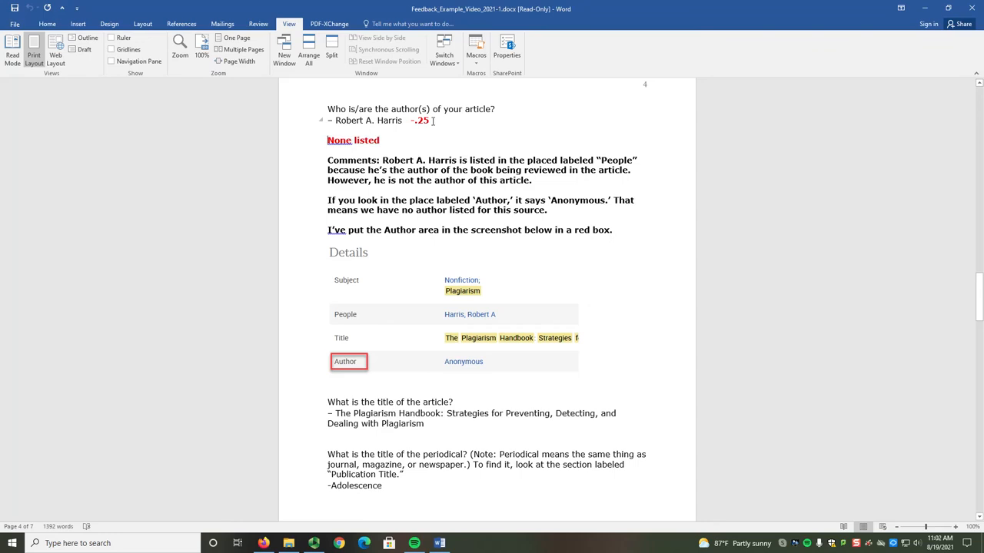
mouse_move(381, 144)
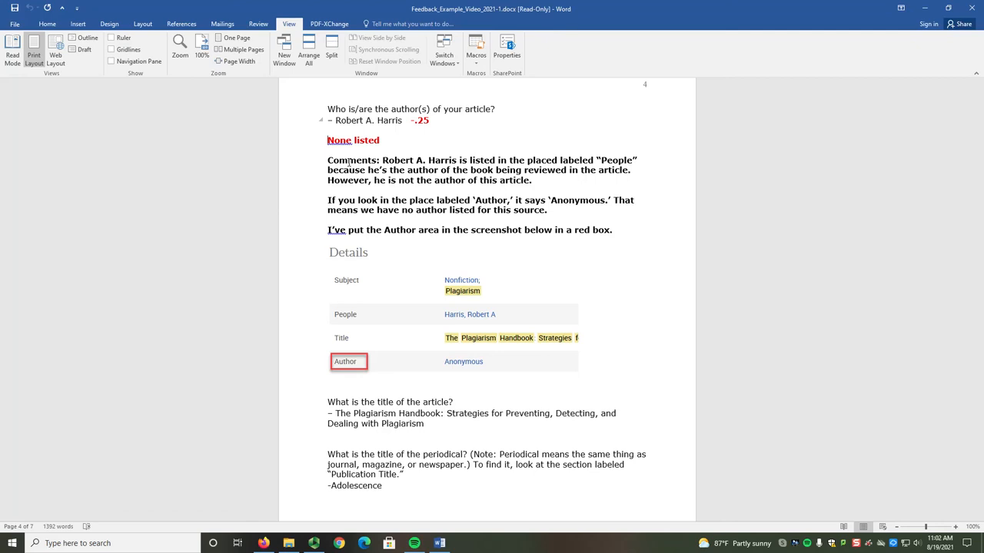
mouse_move(295, 311)
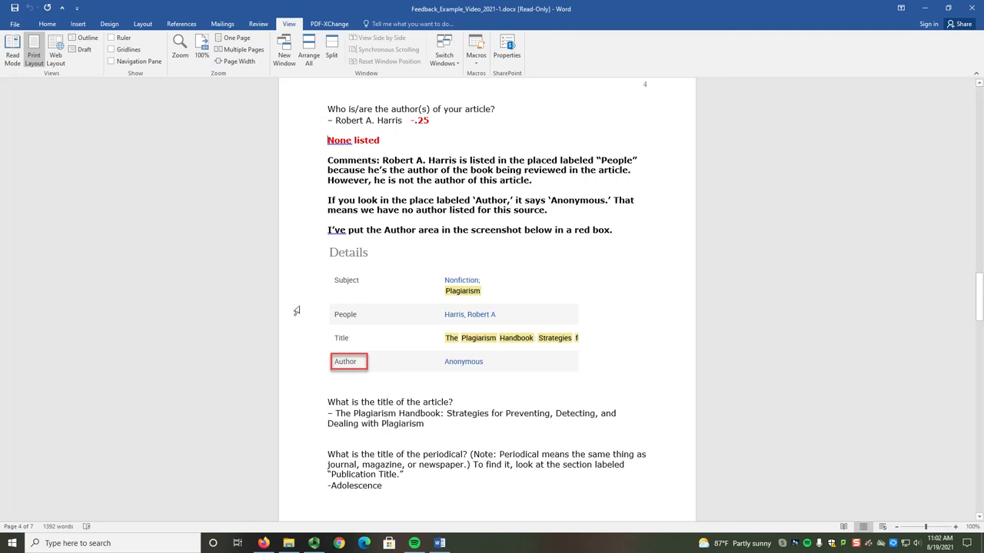
mouse_move(346, 292)
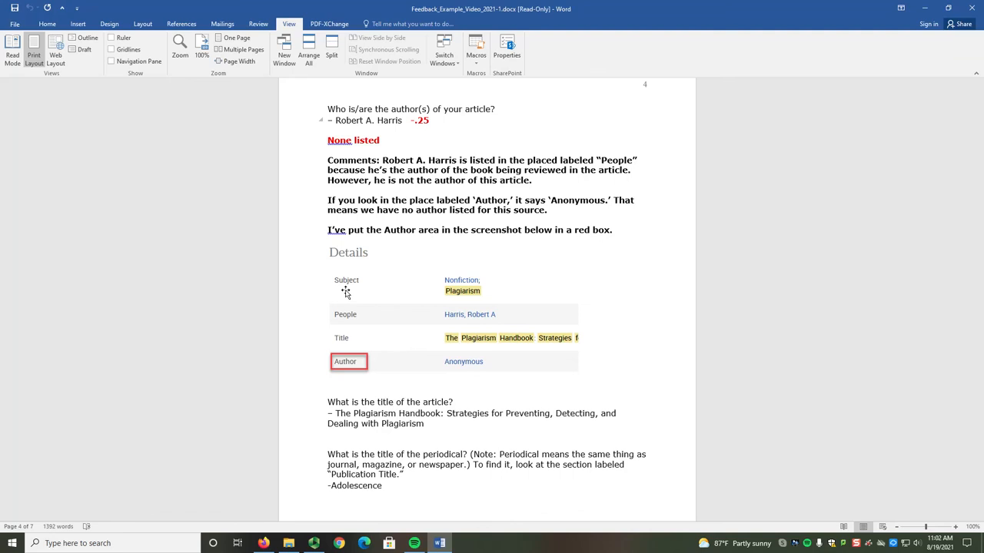
scroll("down", 3)
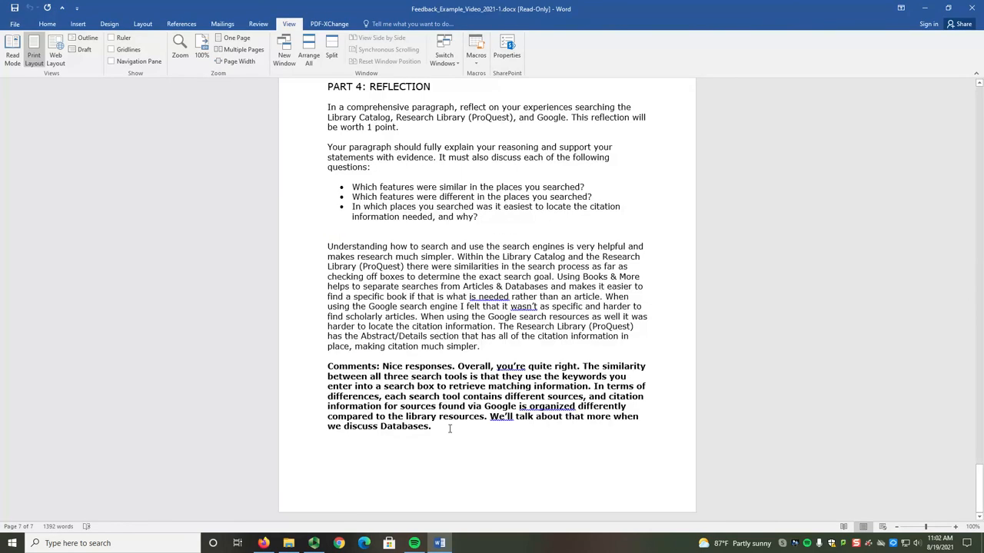